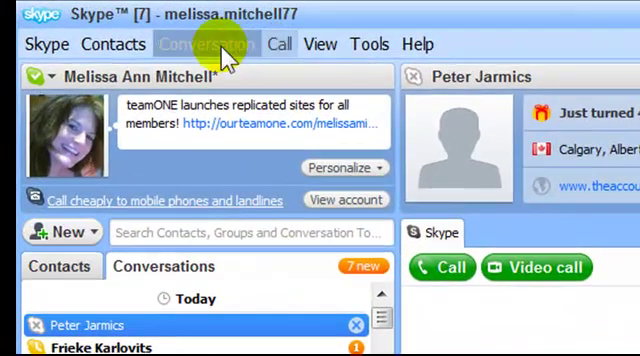
Bring up the Contacts menu with its contact-management options
left_click(112, 44)
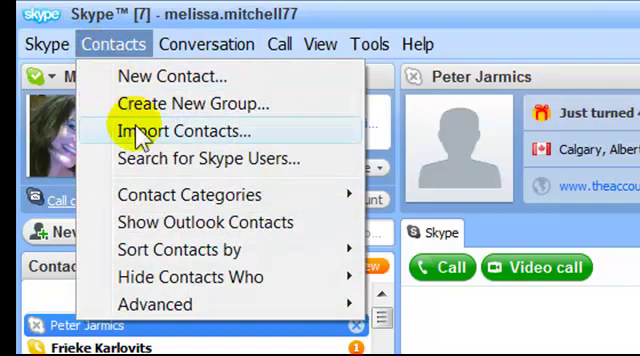
Start Import Contacts and choose the Facebook address book as the source
left_click(196, 132)
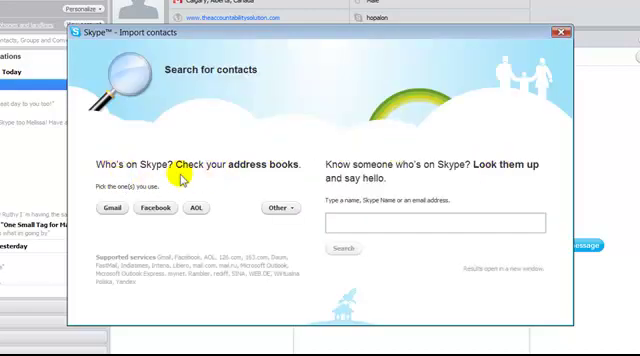
mouse_move(186, 210)
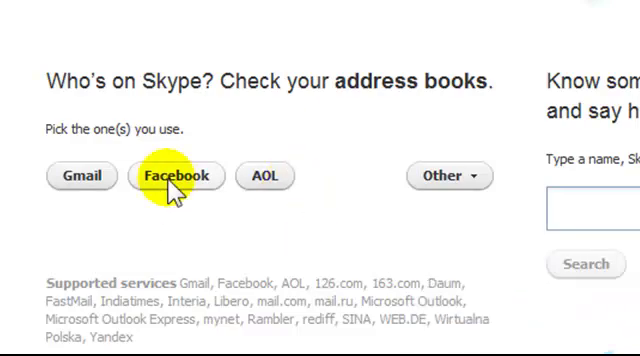
left_click(176, 176)
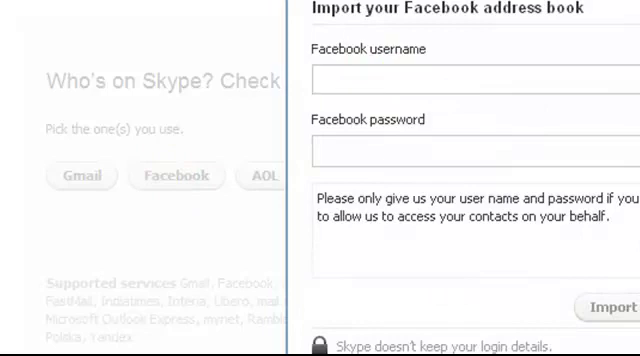
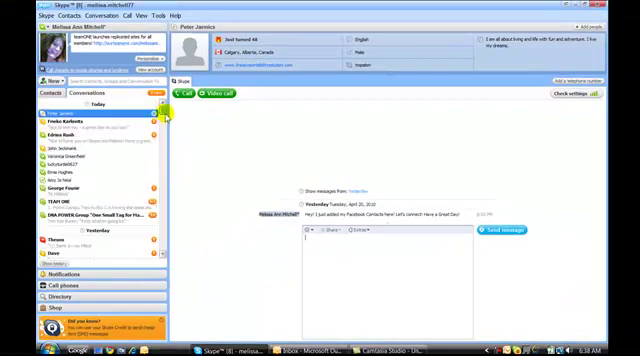
mouse_move(120, 180)
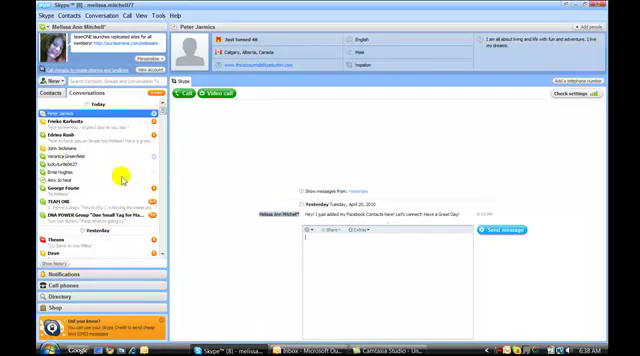